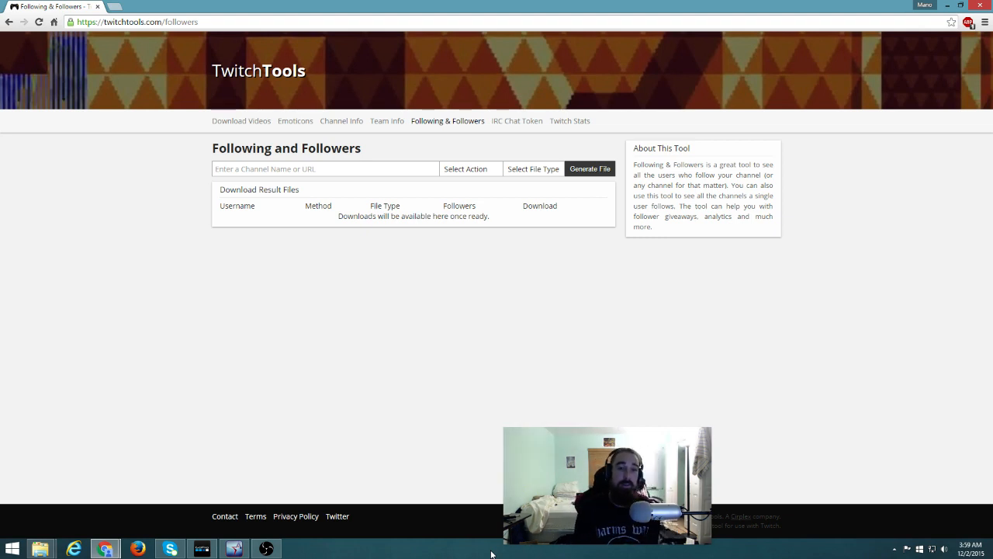
mouse_move(403, 314)
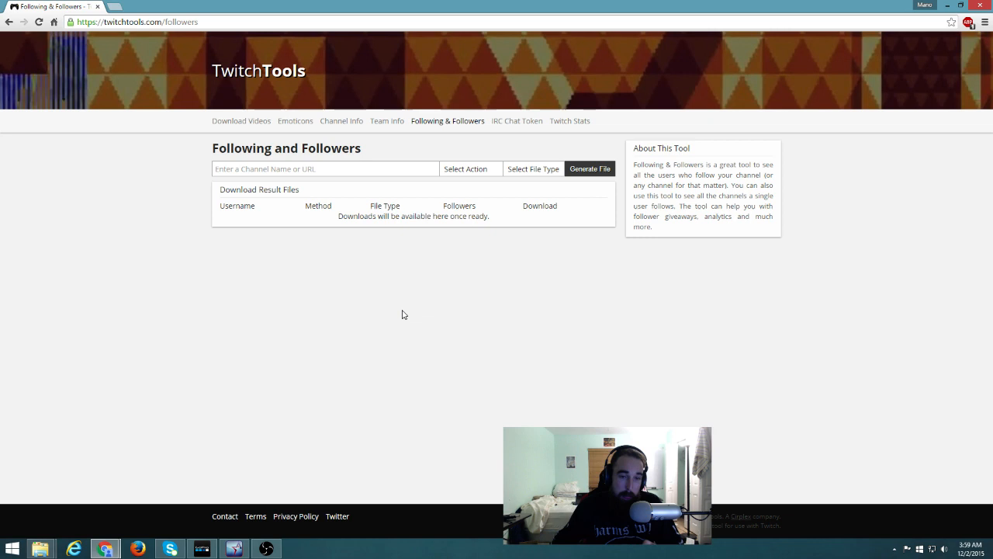
Enter 'Manocean' as the channel name to look up
left_click(320, 168)
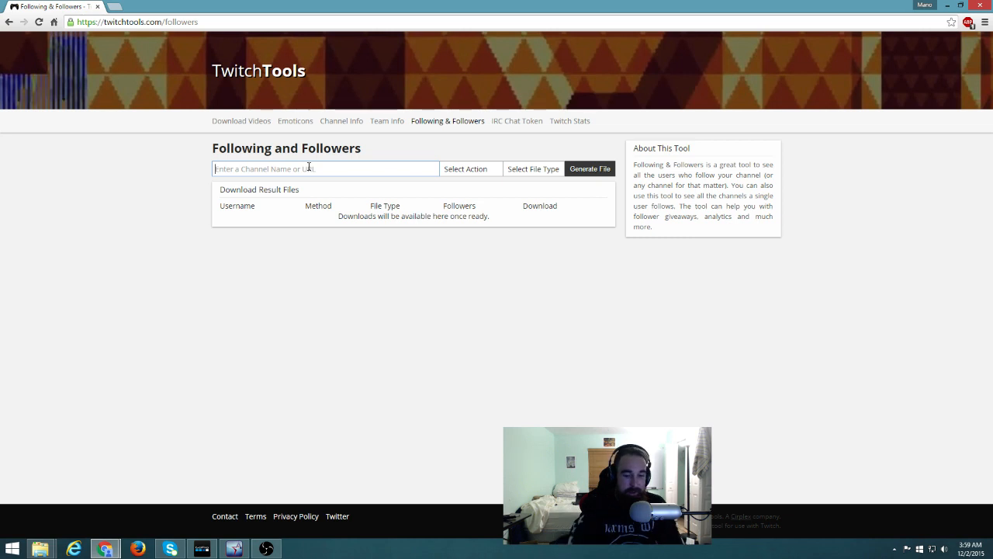
type("Manc")
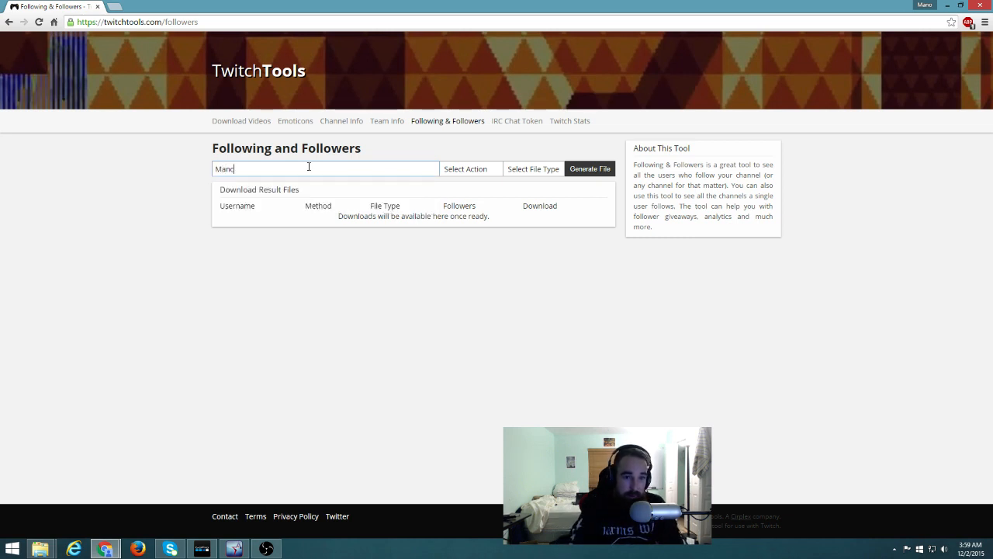
type("ocean")
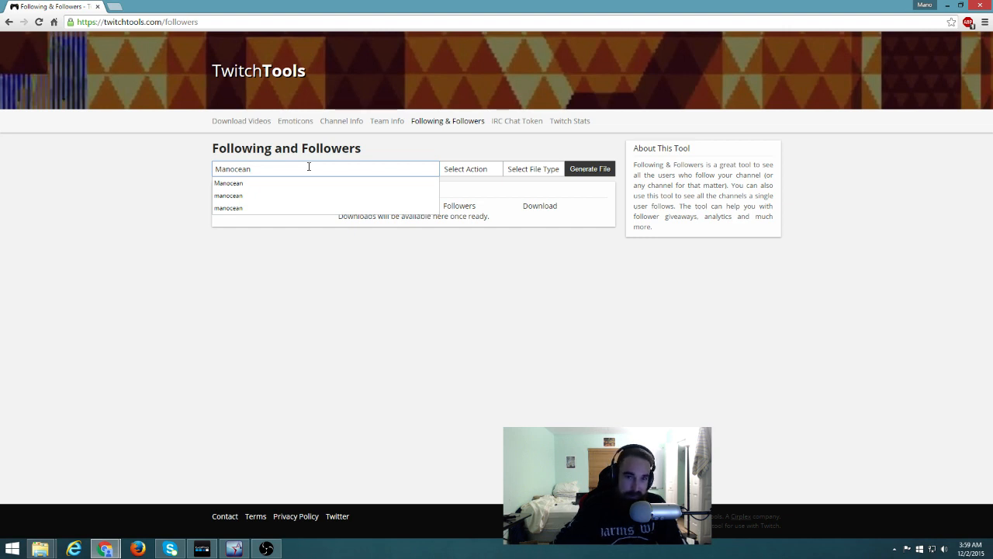
Generate an HTML file of the channels Manocean is following
left_click(471, 169)
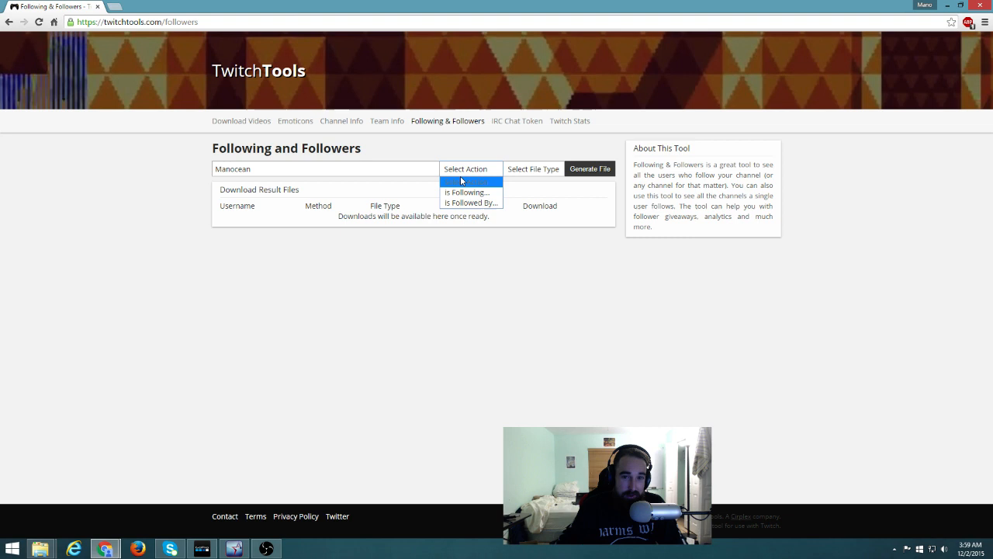
left_click(468, 192)
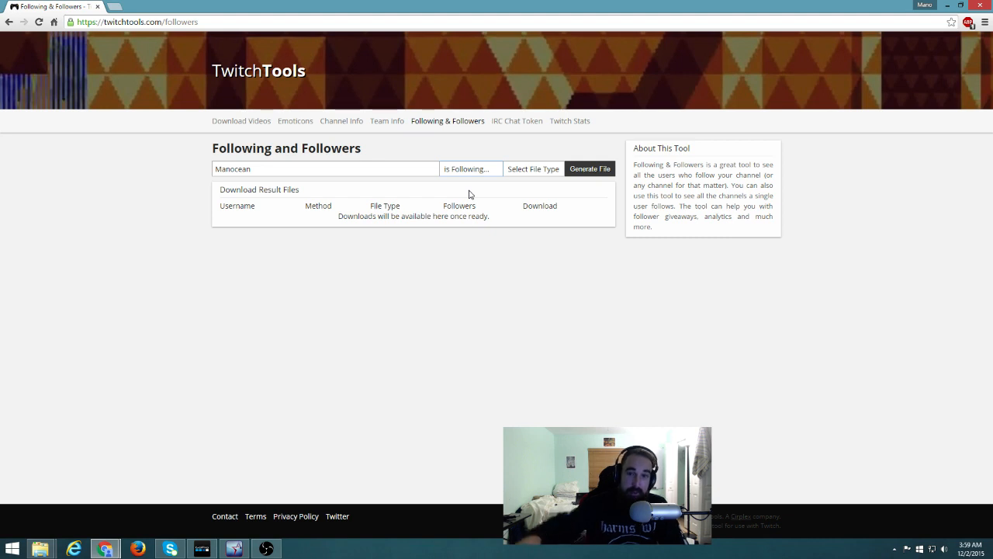
mouse_move(475, 192)
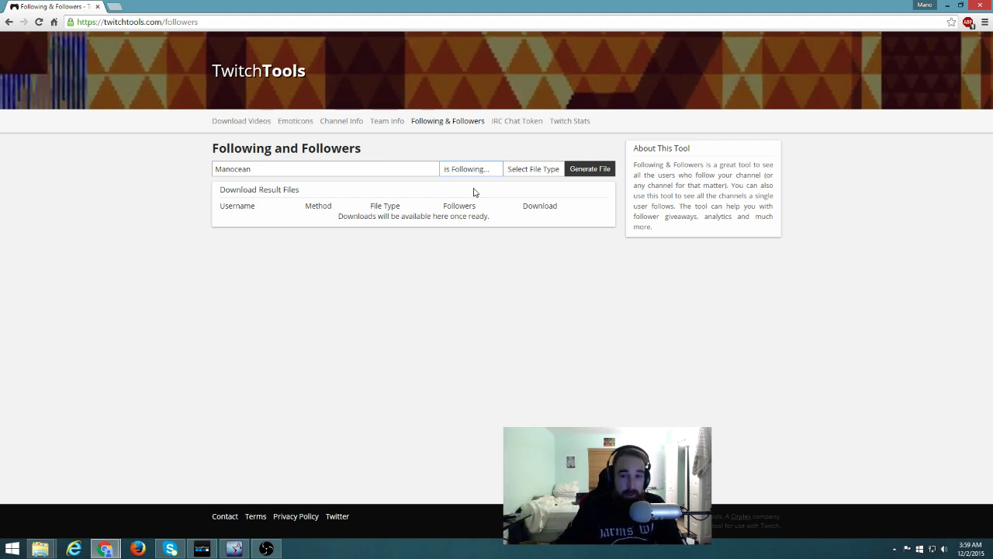
left_click(533, 168)
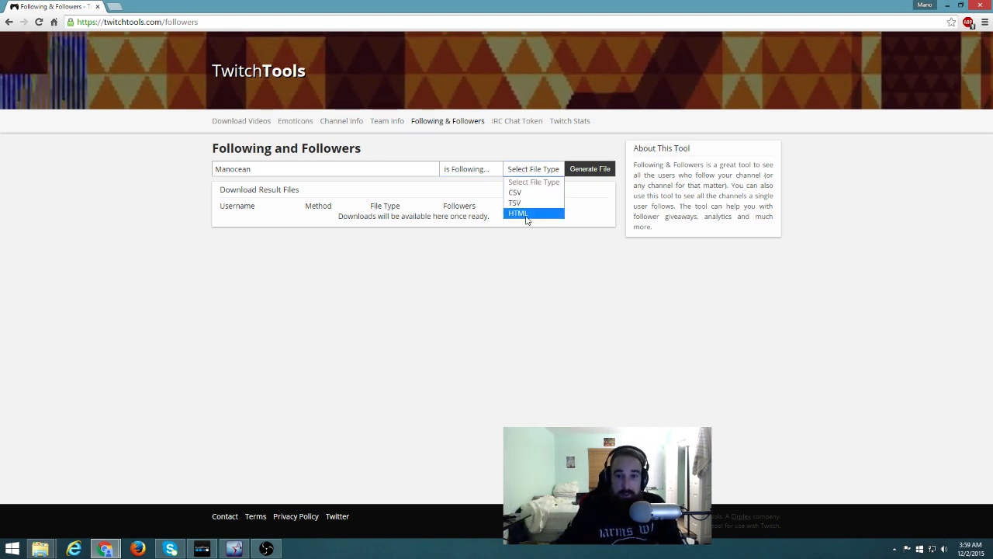
left_click(519, 213)
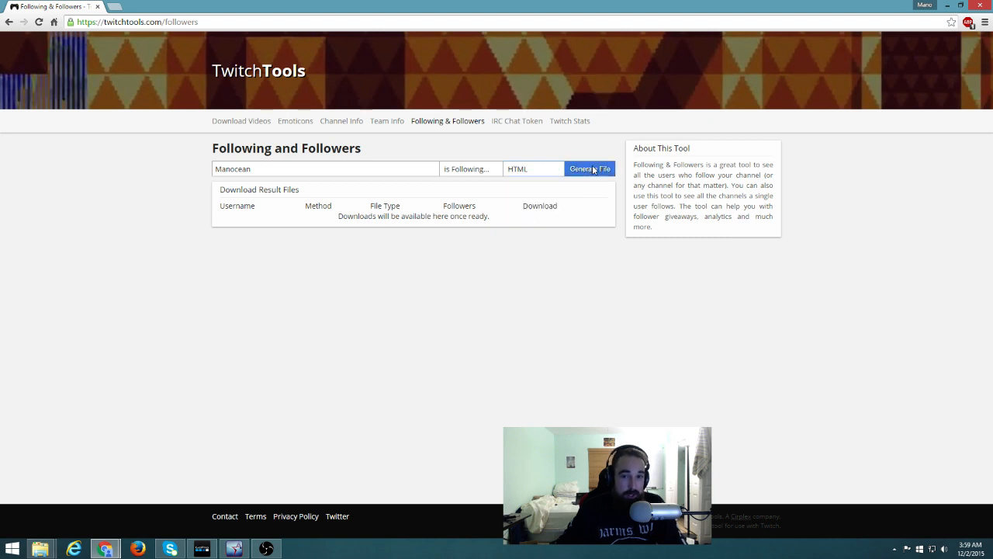
left_click(589, 168)
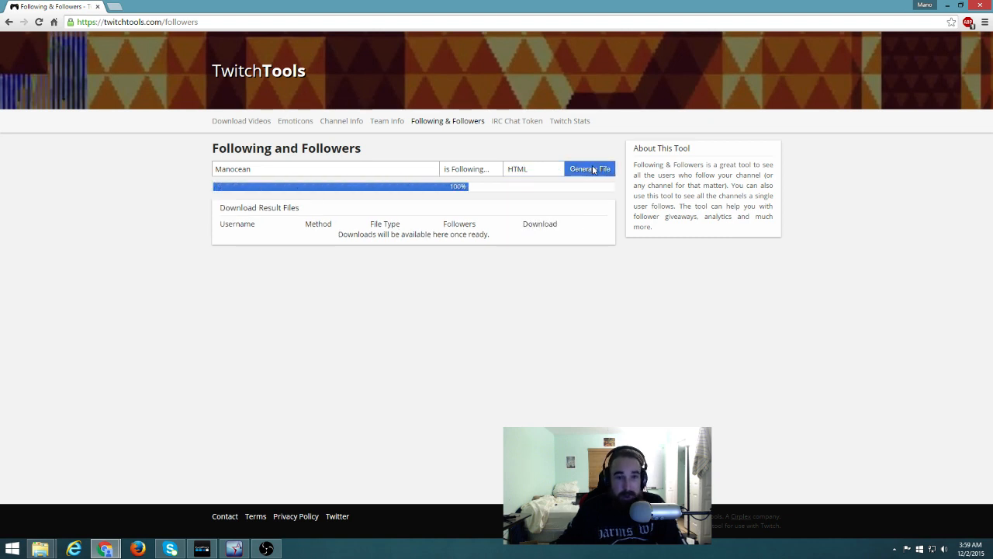
left_click(589, 169)
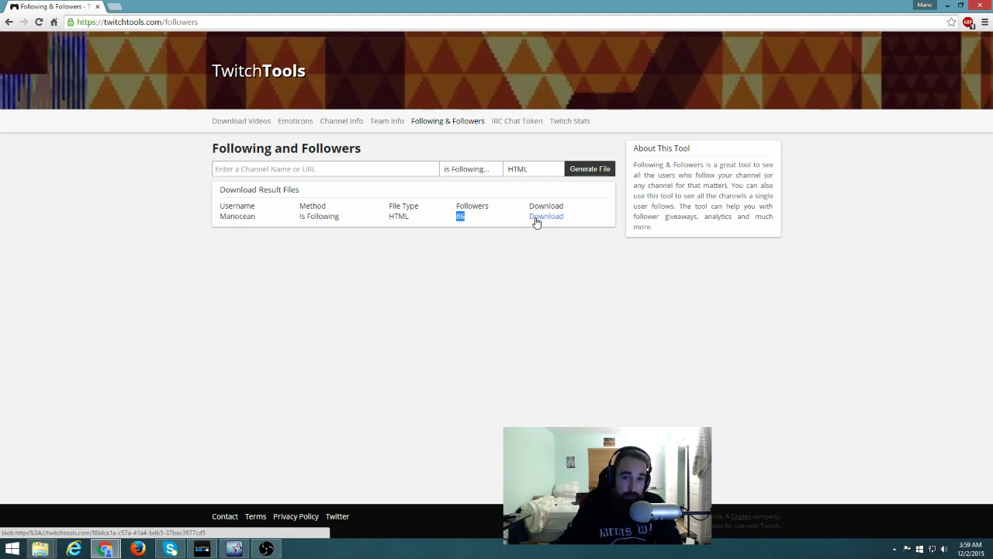
Open the downloaded HTML following table in Chrome and scroll through its columns
left_click(546, 216)
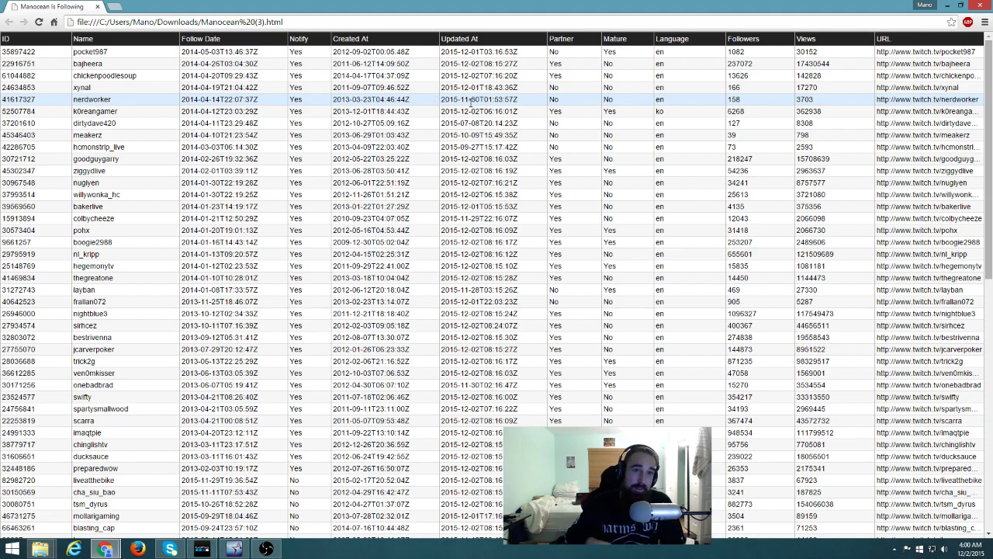
scroll("down", 3)
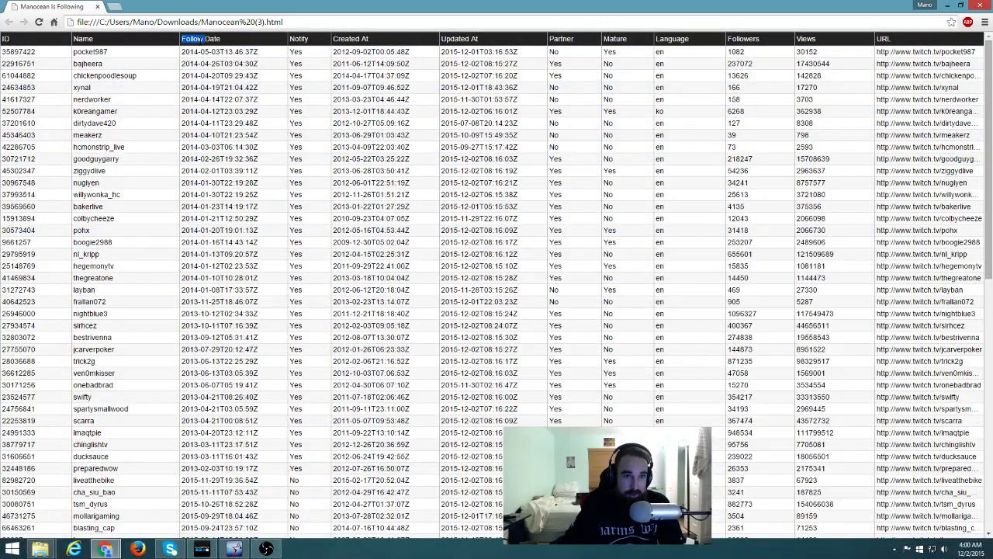
scroll("down", 3)
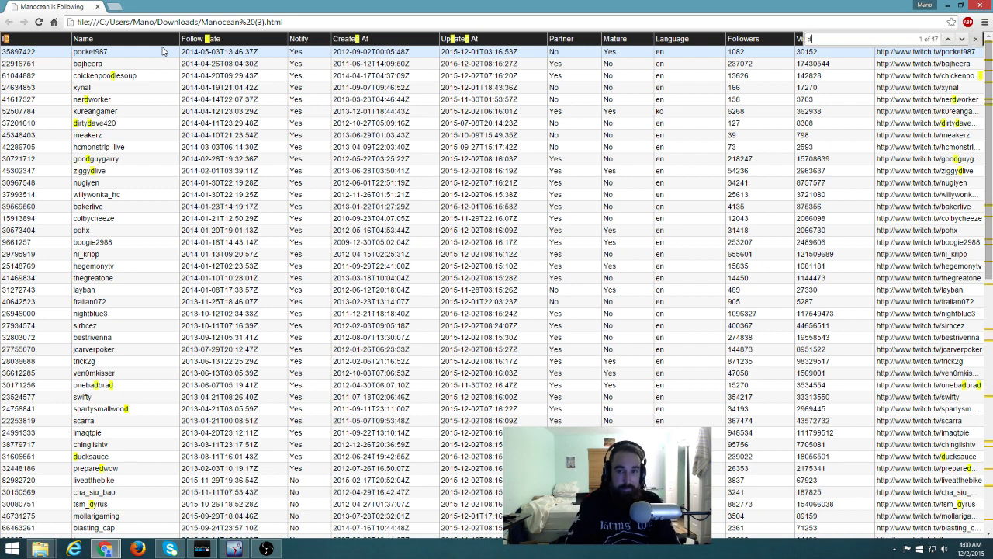
Search the page for 'ducksauce' and scroll to its highlighted row
type("ducksauce")
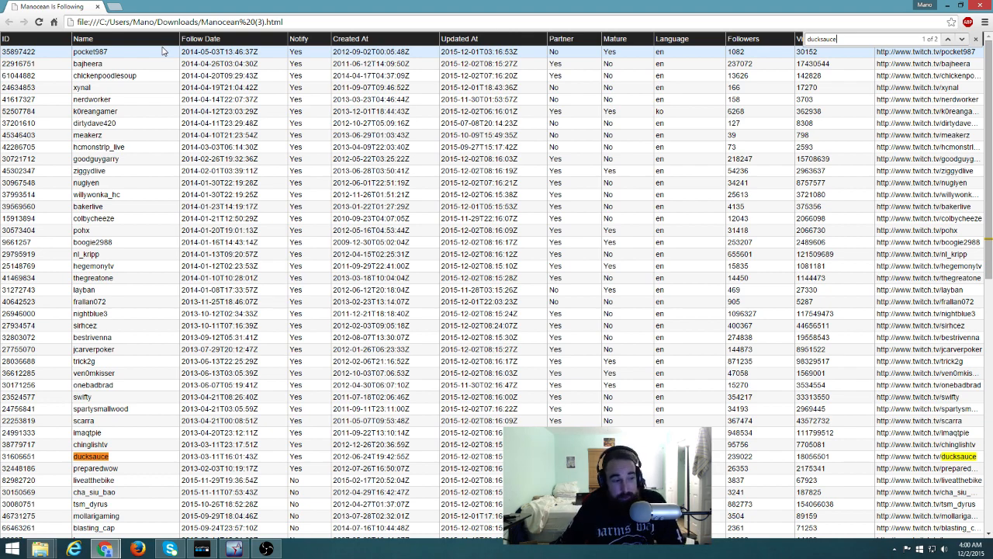
scroll("down", 3)
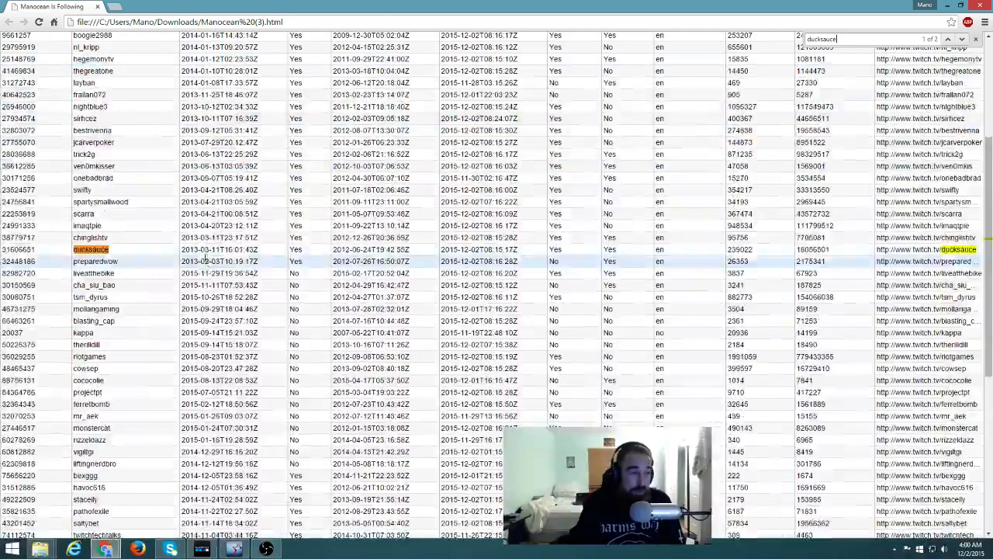
scroll("down", 3)
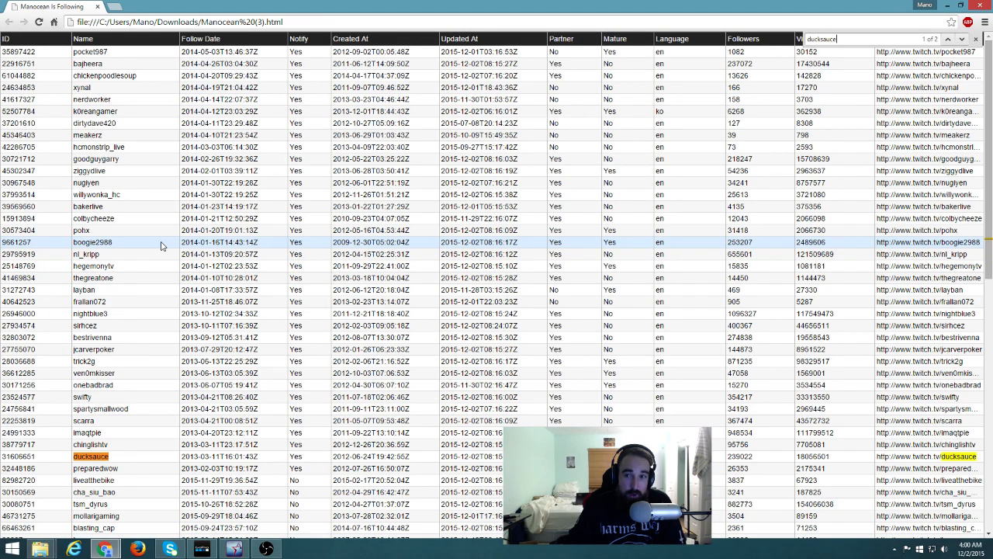
scroll("down", 3)
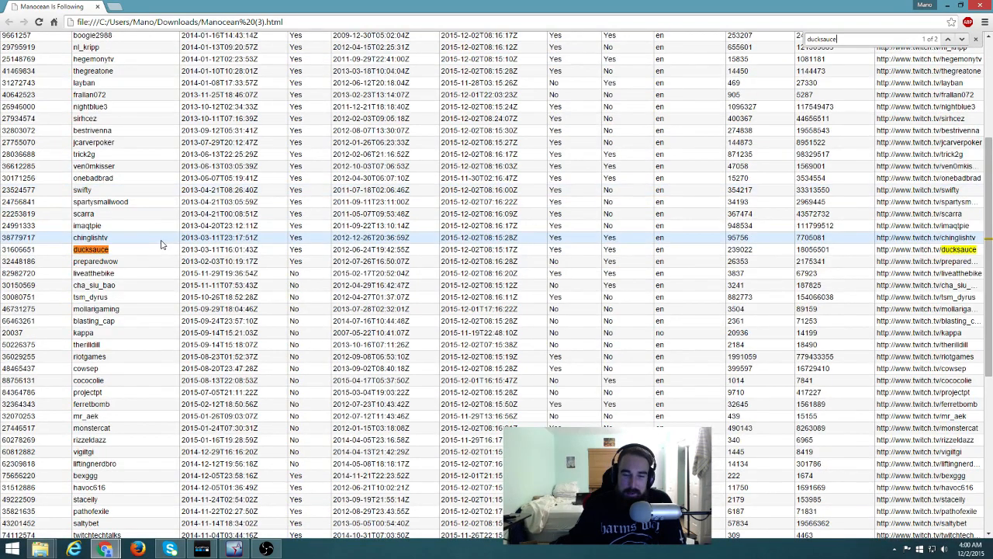
scroll("down", 3)
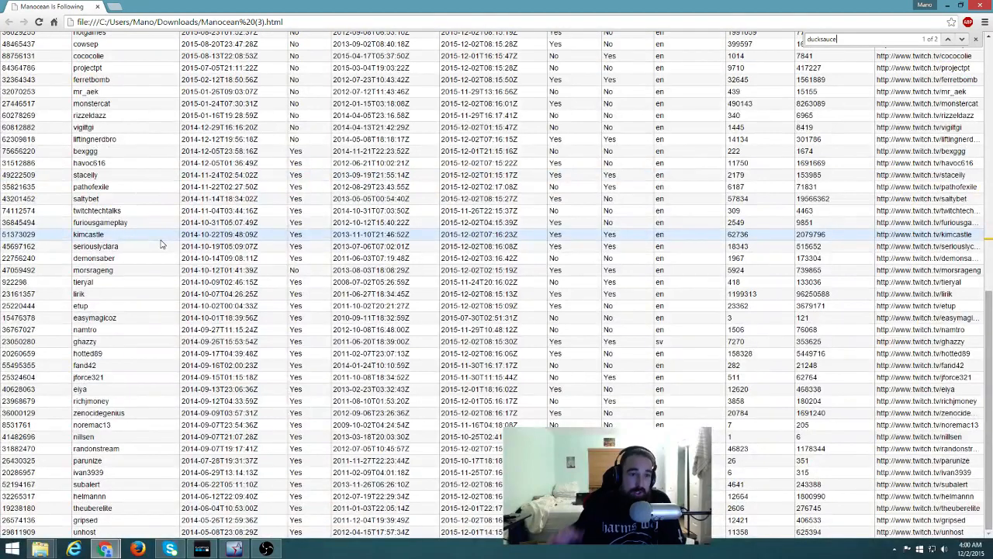